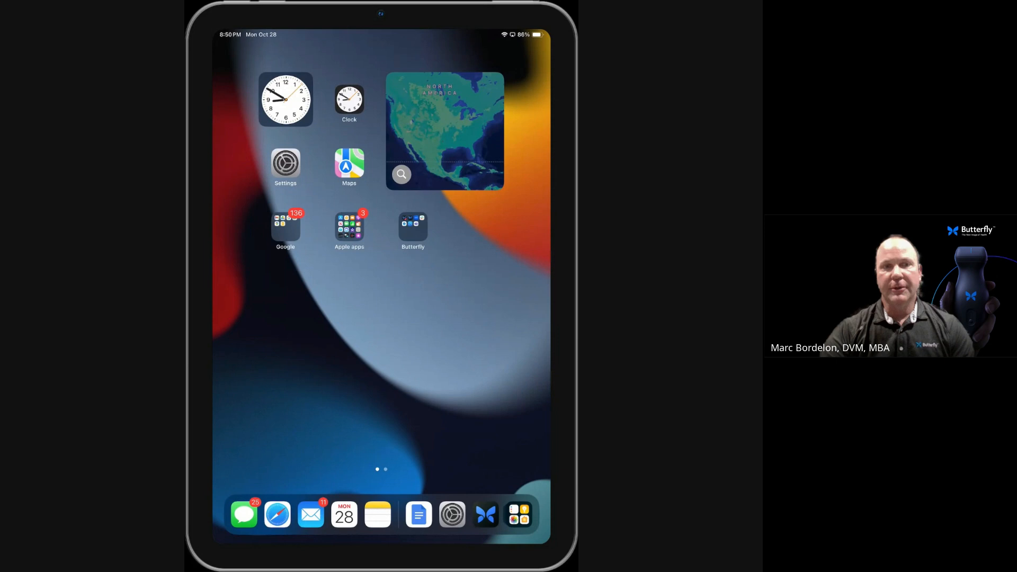
Launch the Settings app from the Home Screen, landing on its General page
click(285, 165)
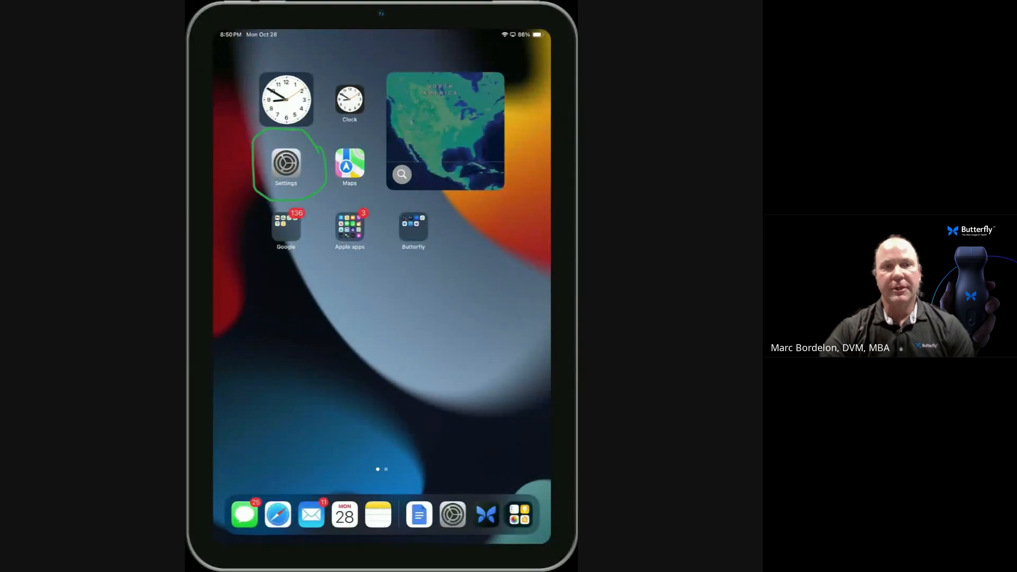
click(286, 162)
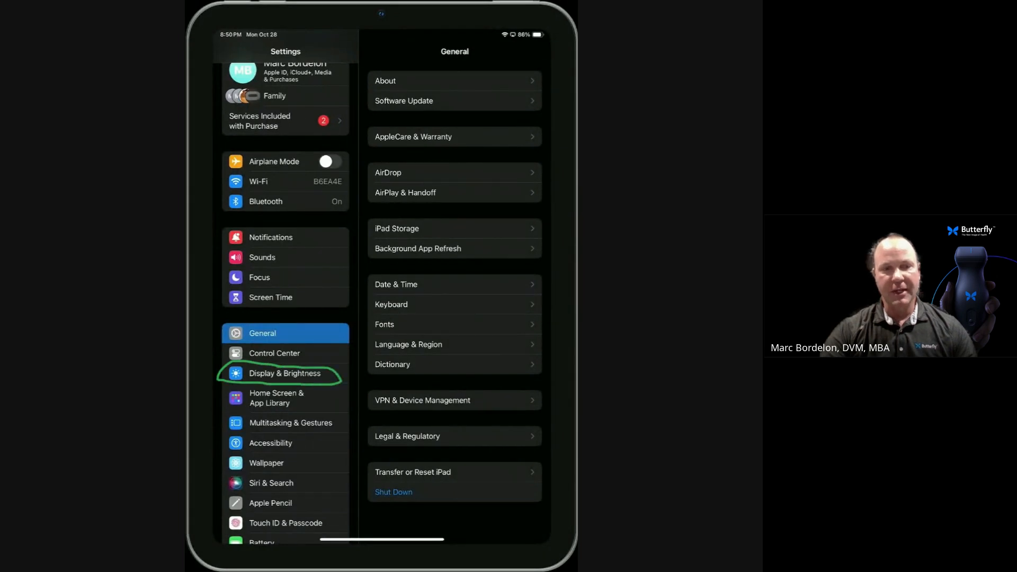
Go to the Display & Brightness page in the Settings sidebar
click(284, 373)
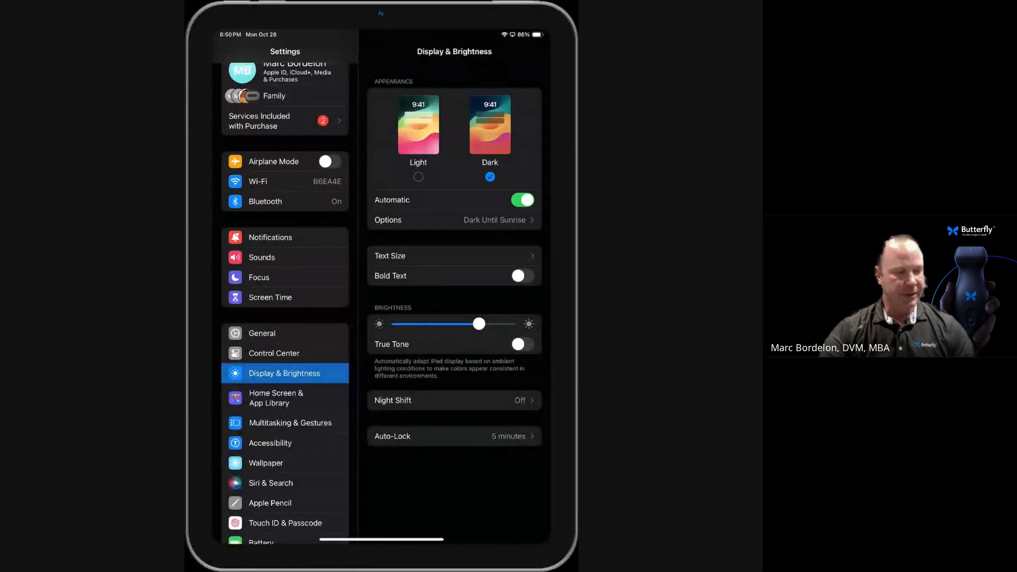
drag(478, 324, 511, 324)
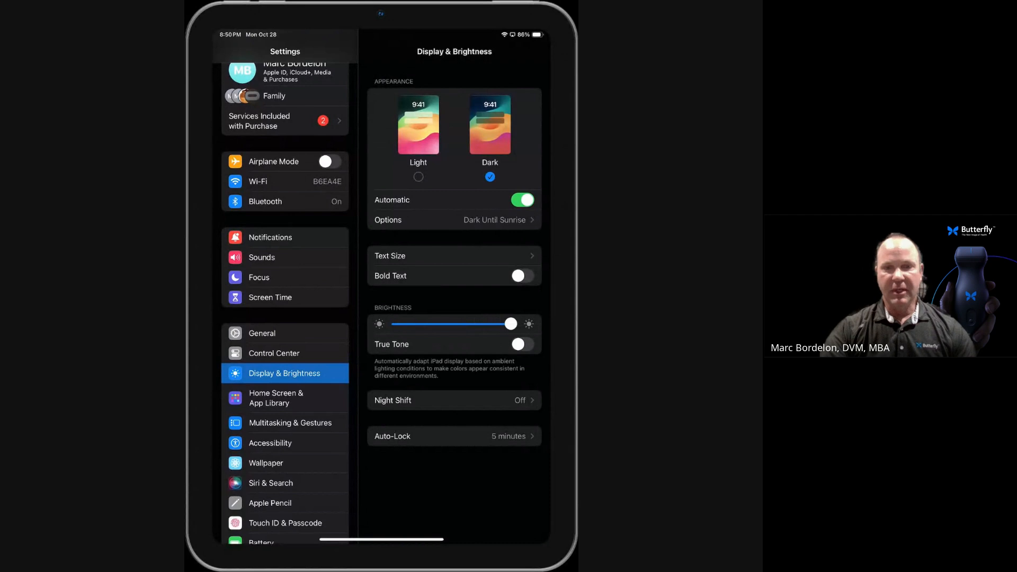
drag(510, 324, 416, 323)
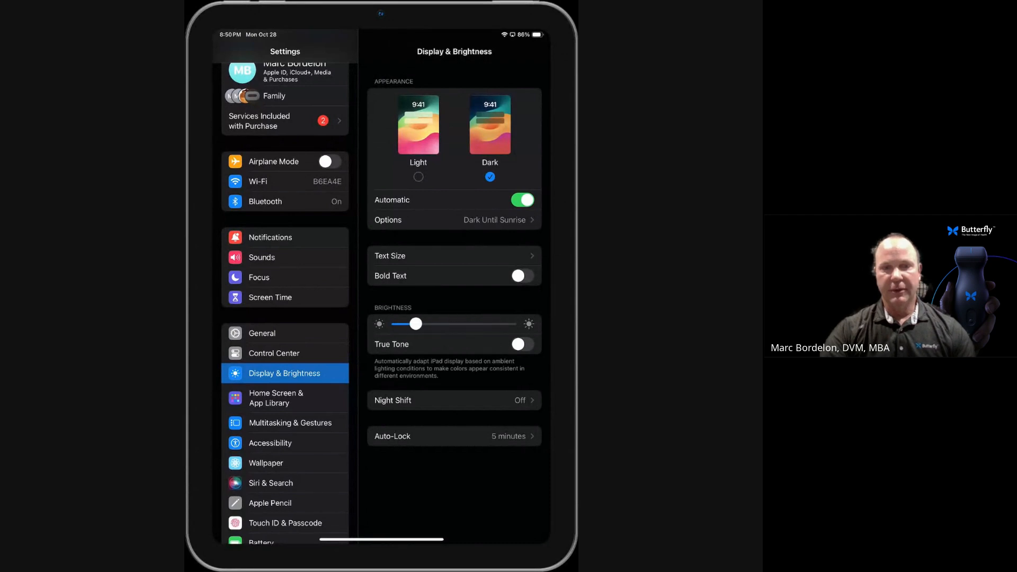
drag(415, 323, 473, 324)
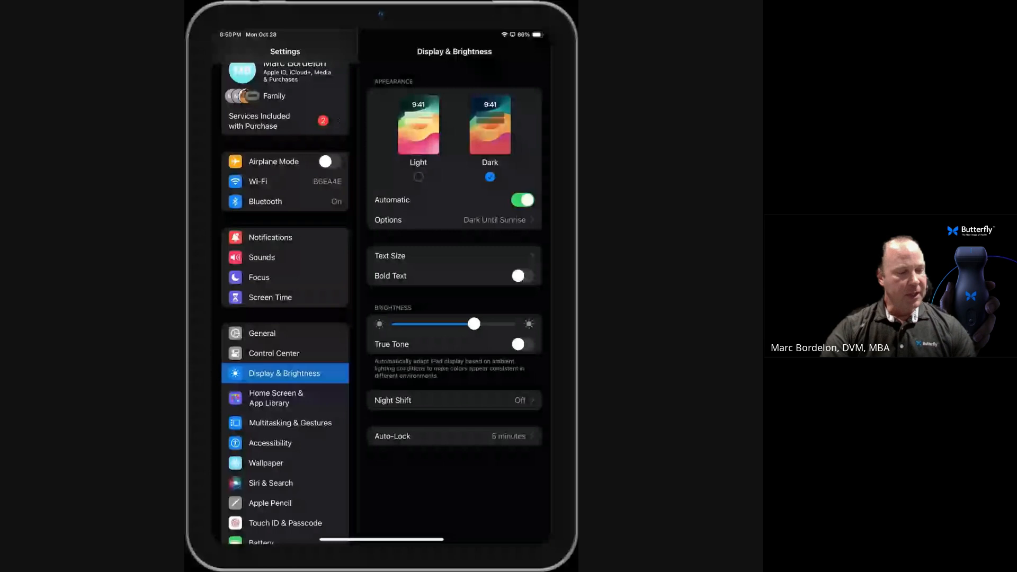
click(522, 344)
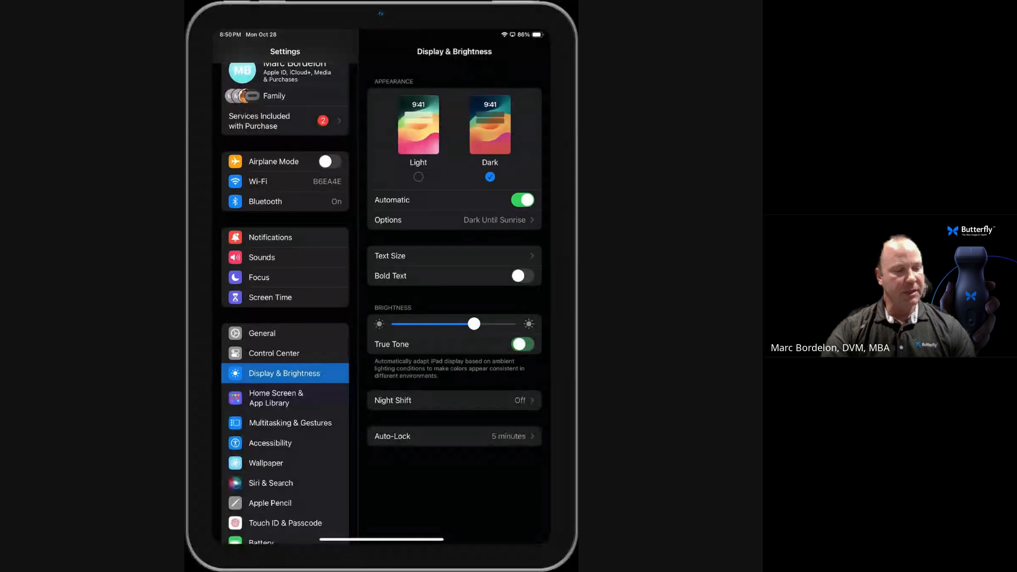
click(521, 343)
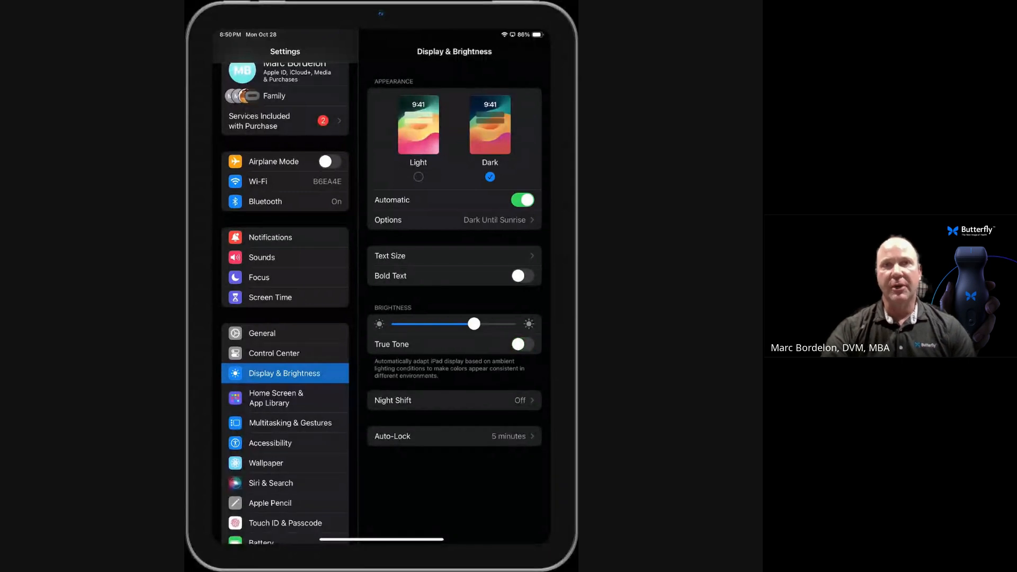